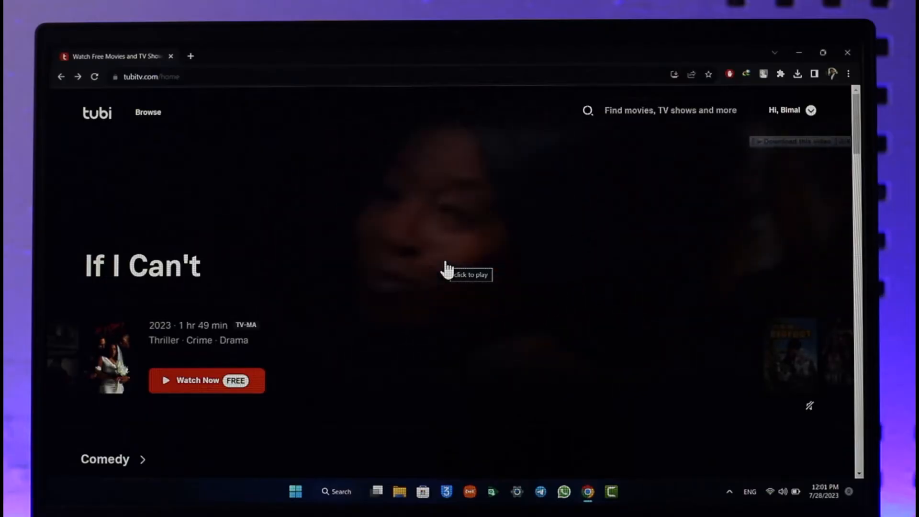
# Step: Go from the profile menu next to 'Hi' to the 'Activate Your Device' page
pyautogui.click(811, 111)
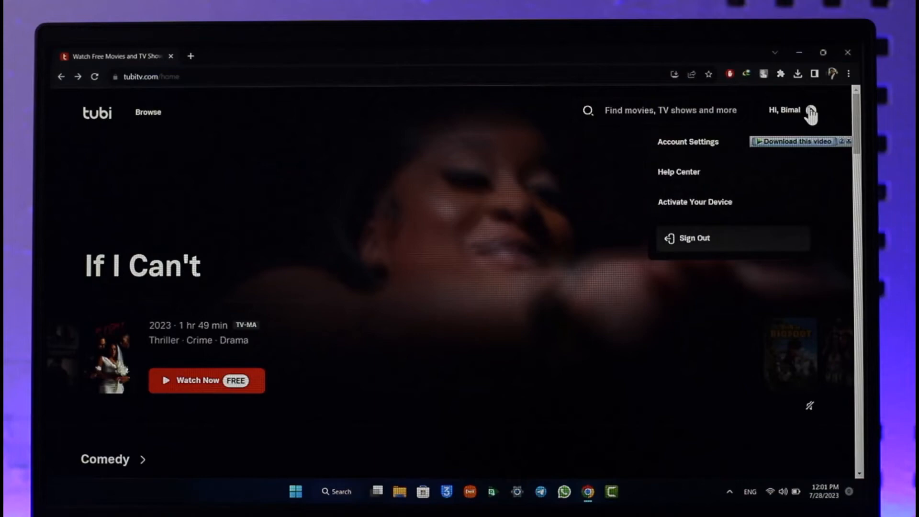
pyautogui.moveTo(696, 202)
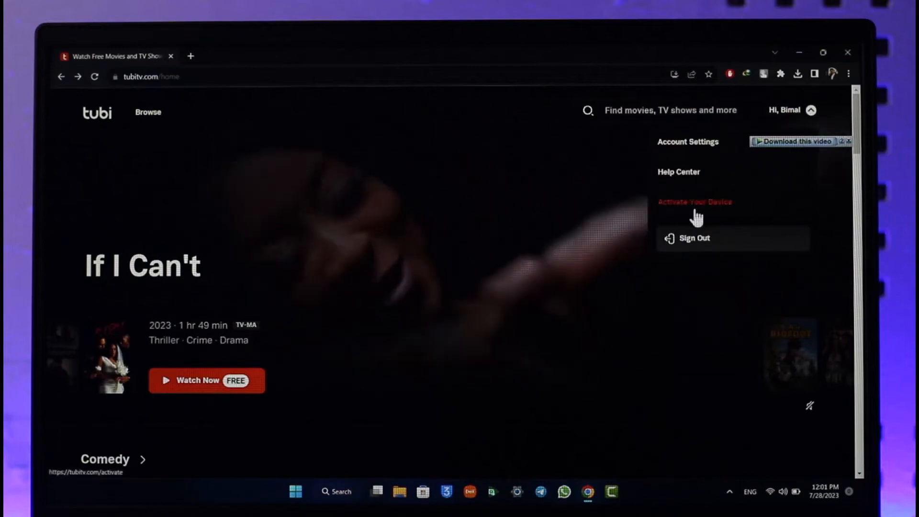
pyautogui.click(695, 202)
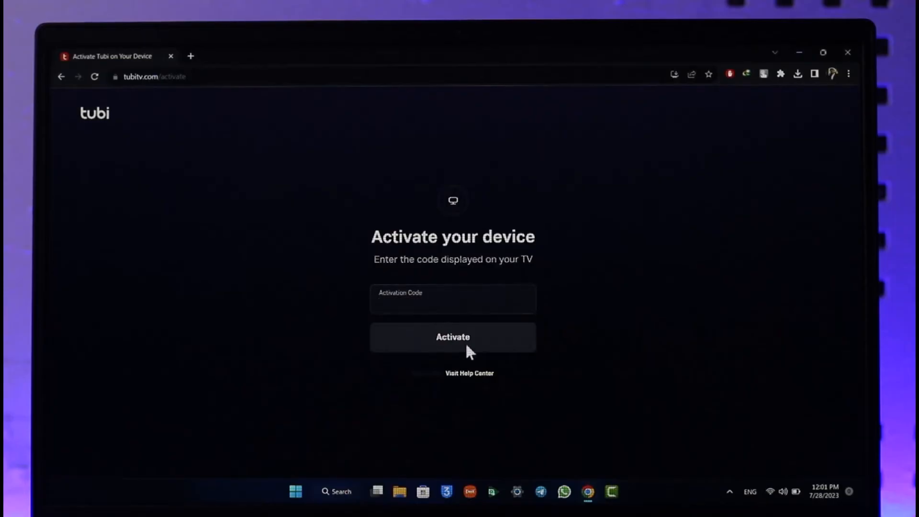
pyautogui.moveTo(480, 322)
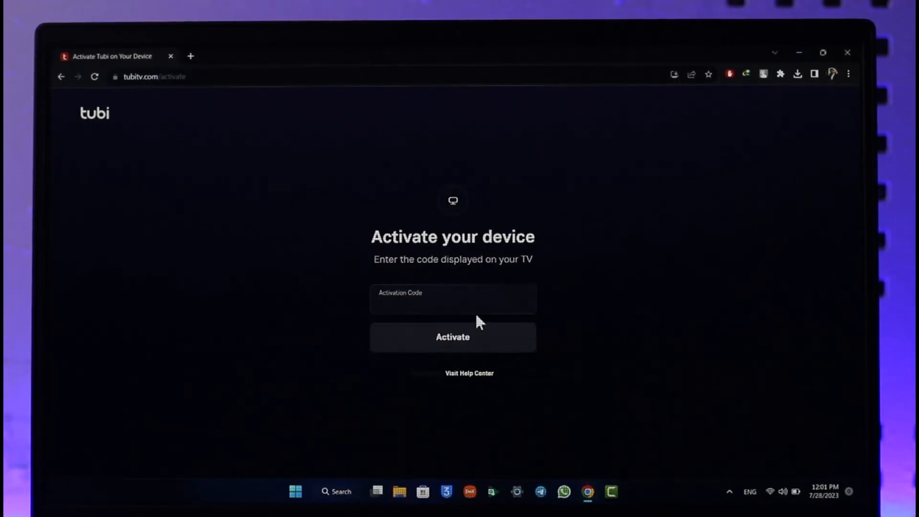
# Step: Focus the empty Activation Code field so the TV code can be entered
pyautogui.click(453, 304)
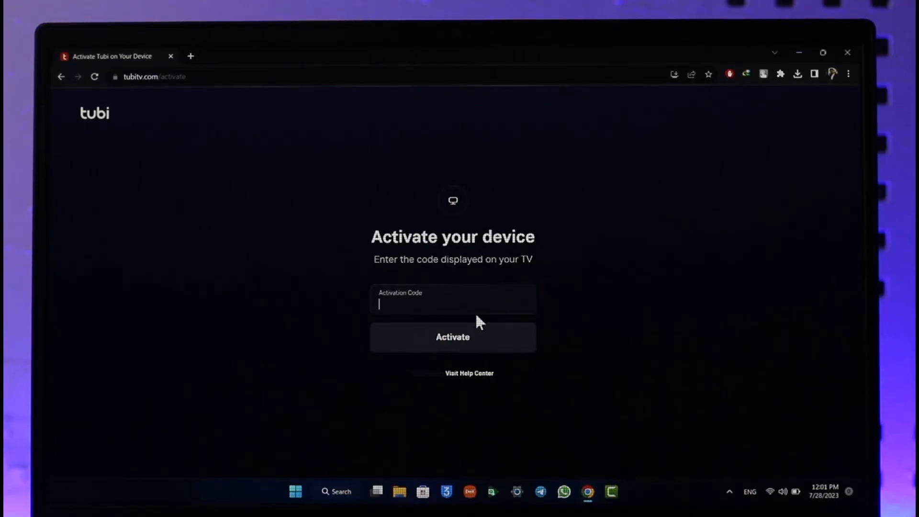